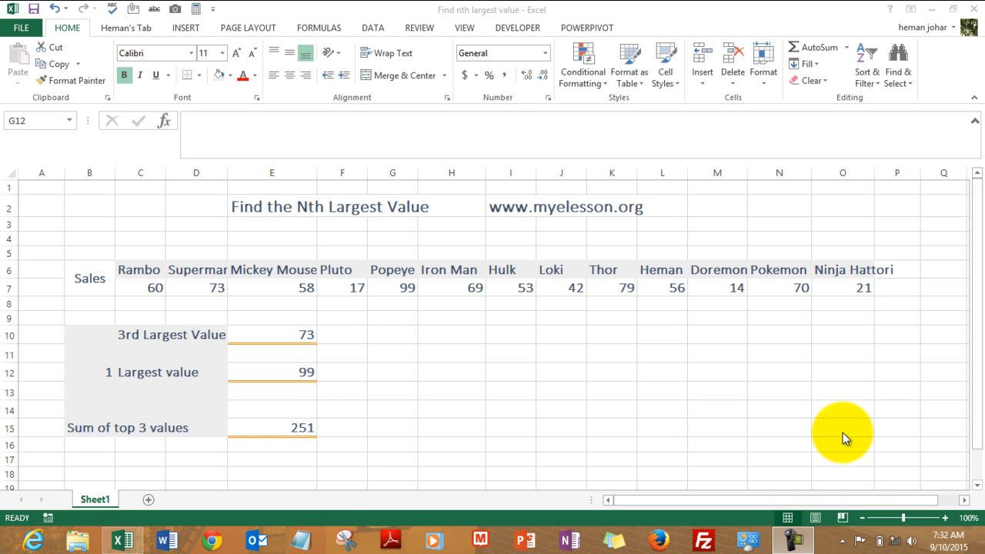
{"action": "mouse_move", "coordinate": [300, 291]}
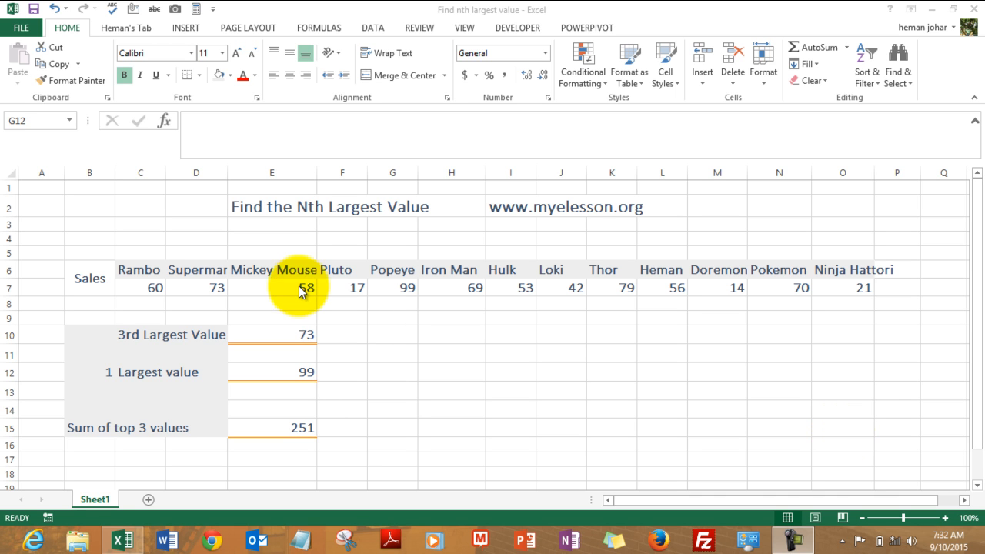
{"action": "mouse_move", "coordinate": [277, 299]}
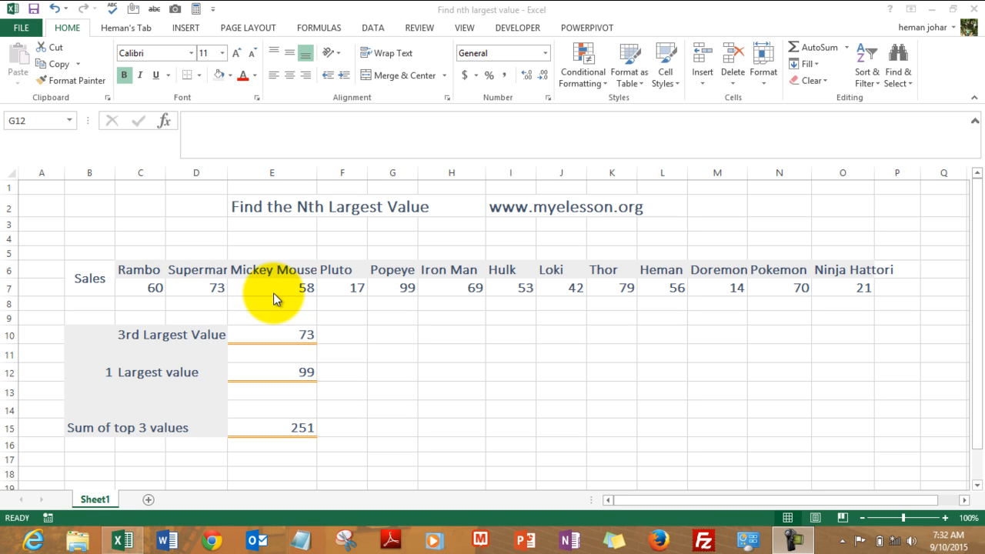
{"action": "mouse_move", "coordinate": [307, 295]}
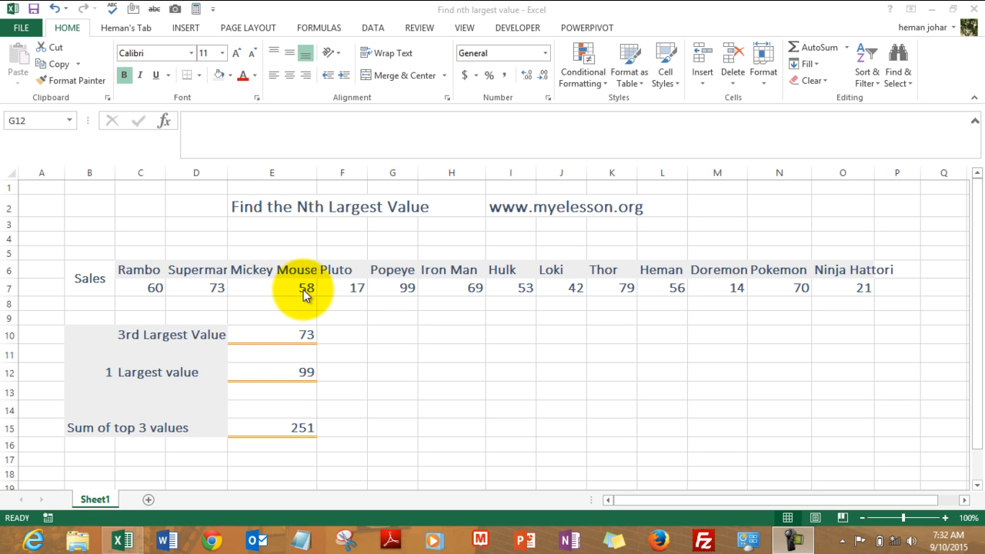
{"action": "mouse_move", "coordinate": [490, 299]}
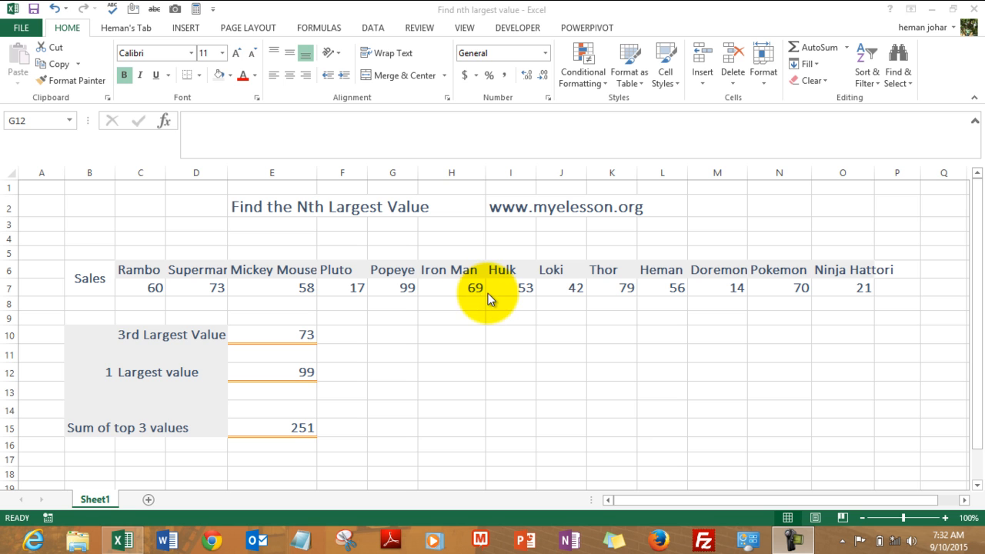
{"action": "mouse_move", "coordinate": [185, 293]}
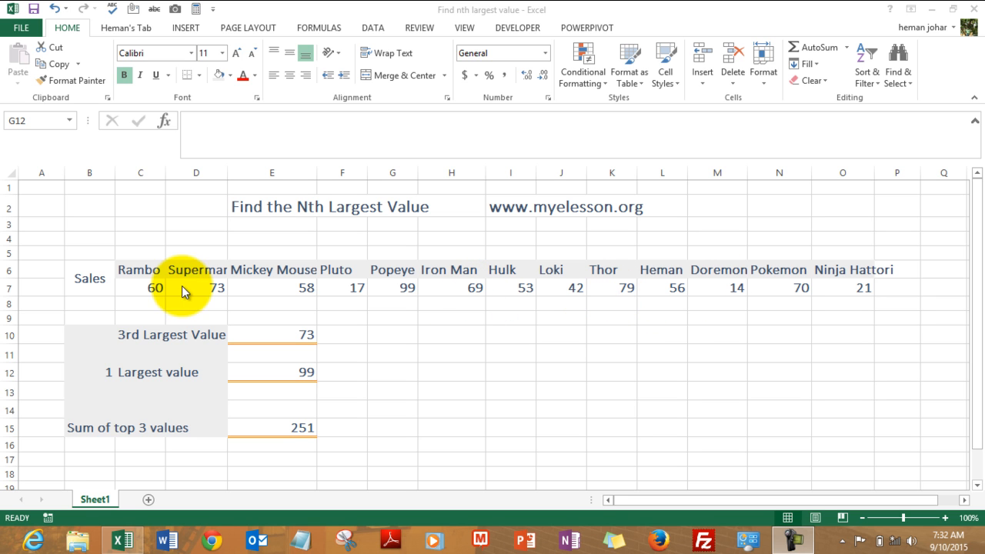
{"action": "mouse_move", "coordinate": [157, 293]}
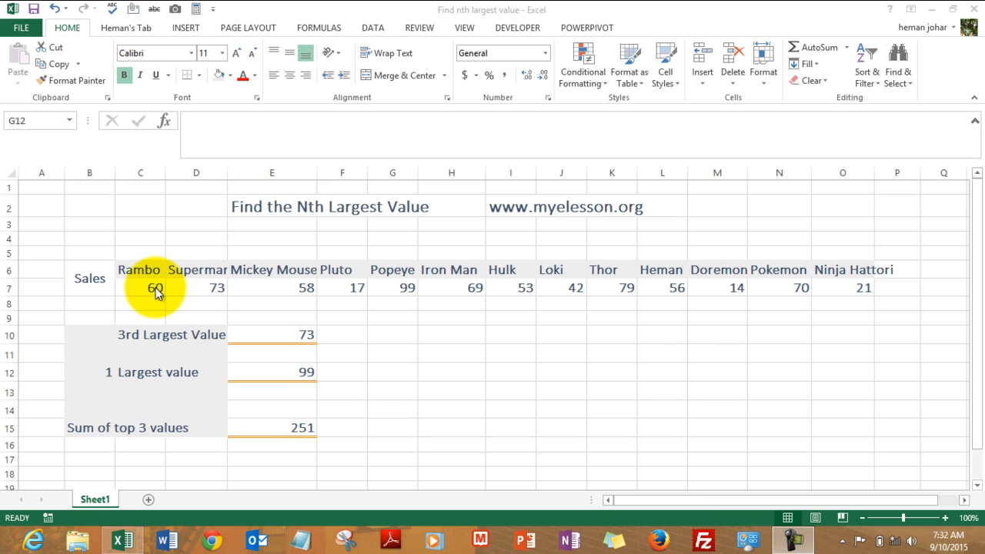
{"action": "mouse_move", "coordinate": [330, 255]}
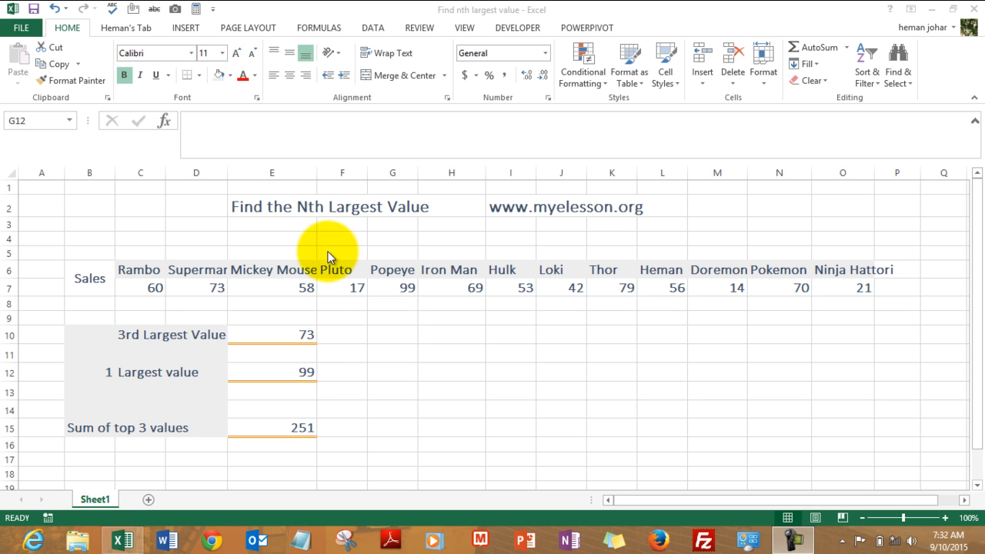
{"action": "mouse_move", "coordinate": [335, 212]}
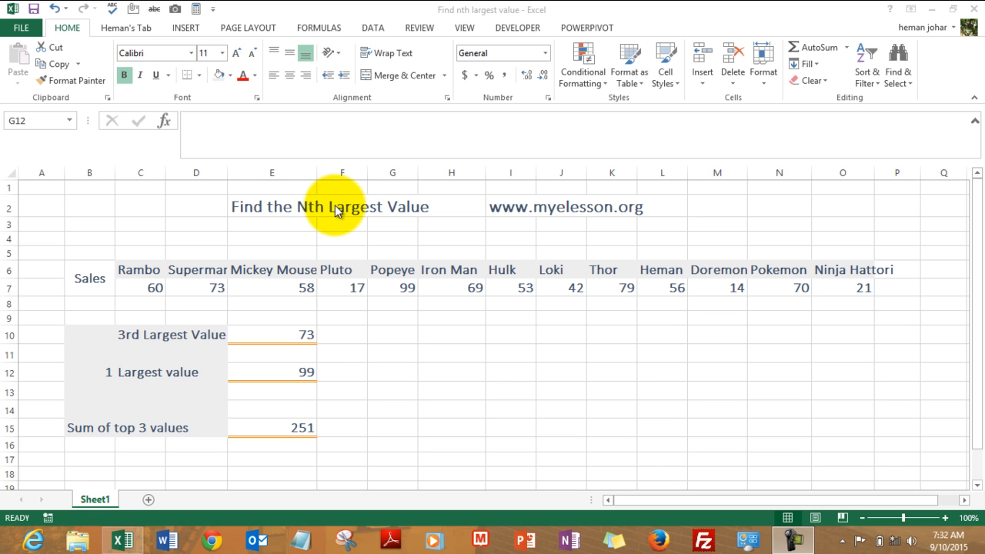
{"action": "mouse_move", "coordinate": [142, 348]}
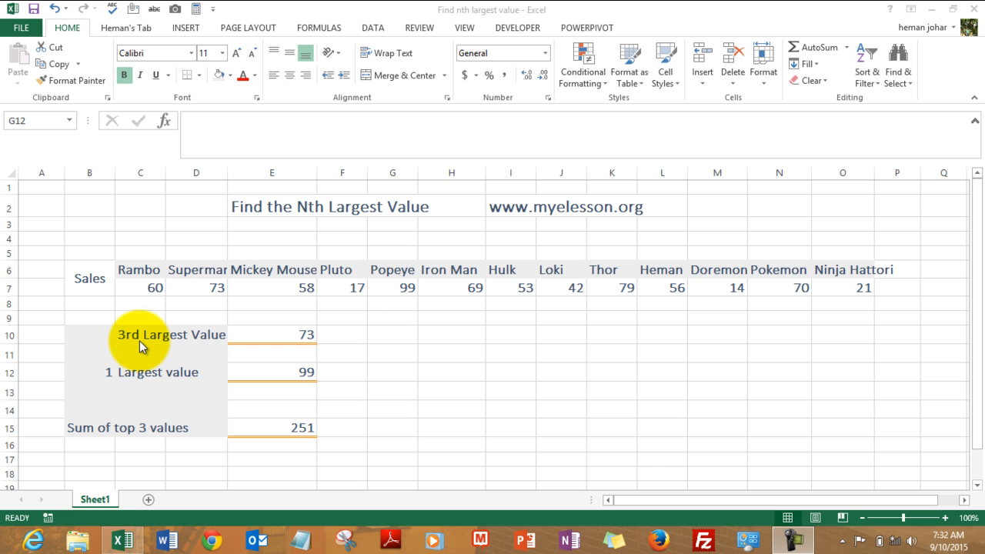
{"action": "mouse_move", "coordinate": [160, 343]}
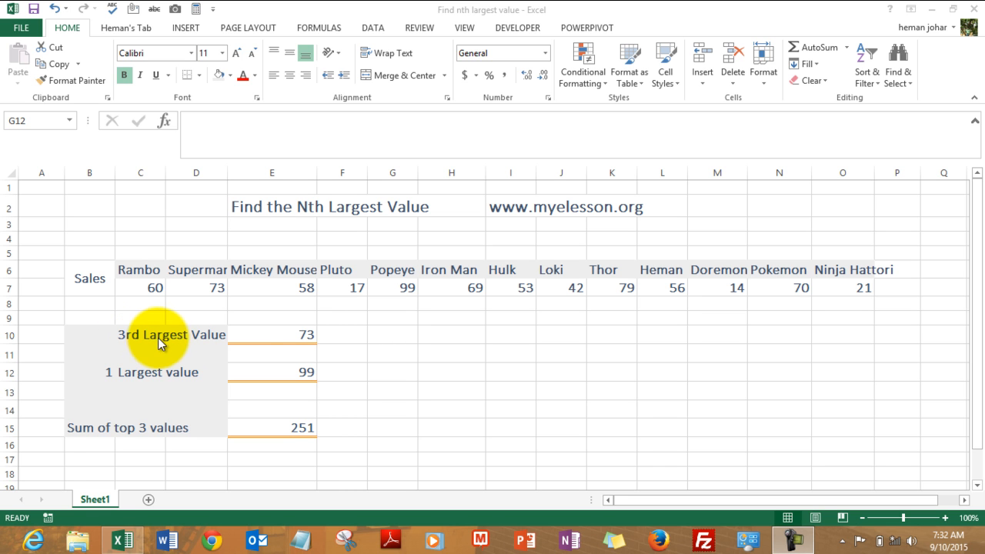
{"action": "mouse_move", "coordinate": [108, 378]}
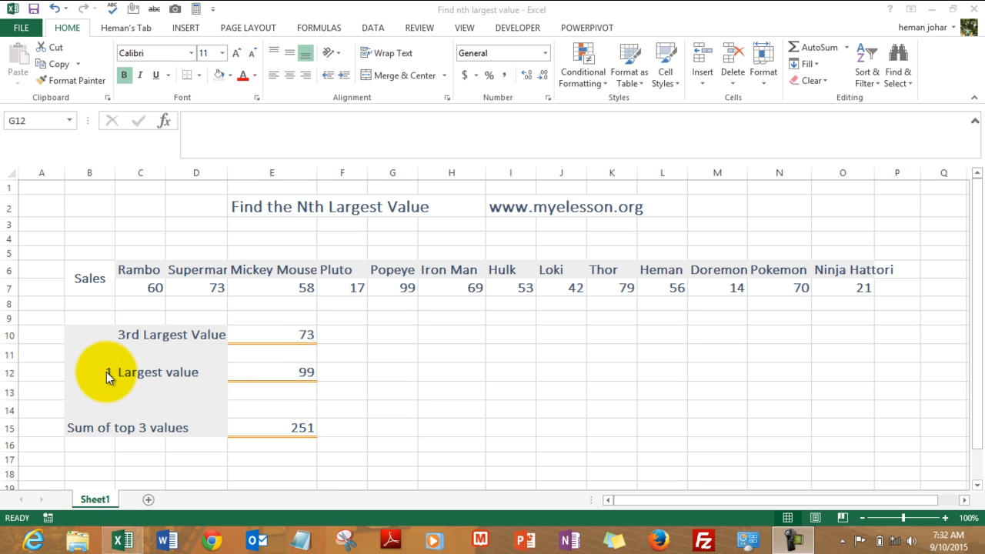
{"action": "mouse_move", "coordinate": [162, 437]}
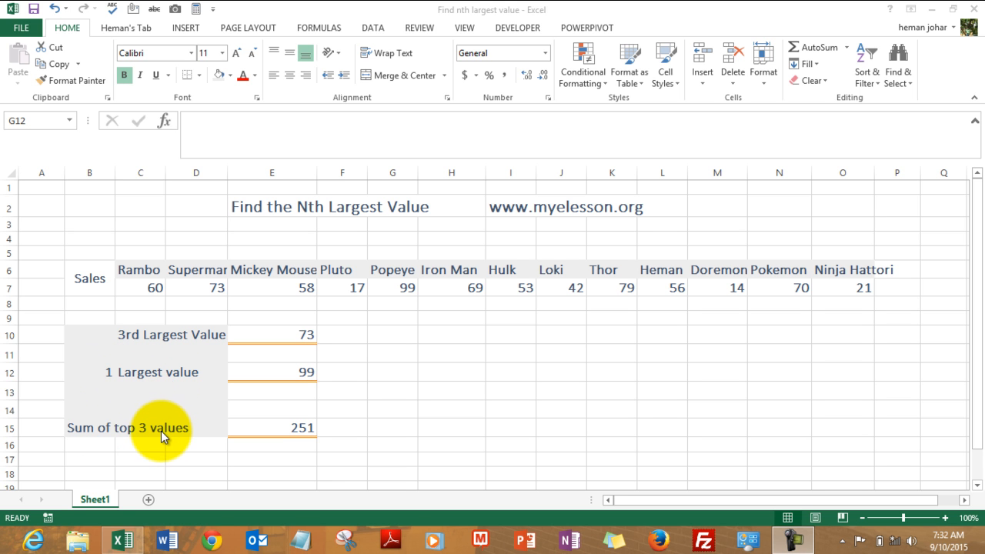
{"action": "mouse_move", "coordinate": [270, 342]}
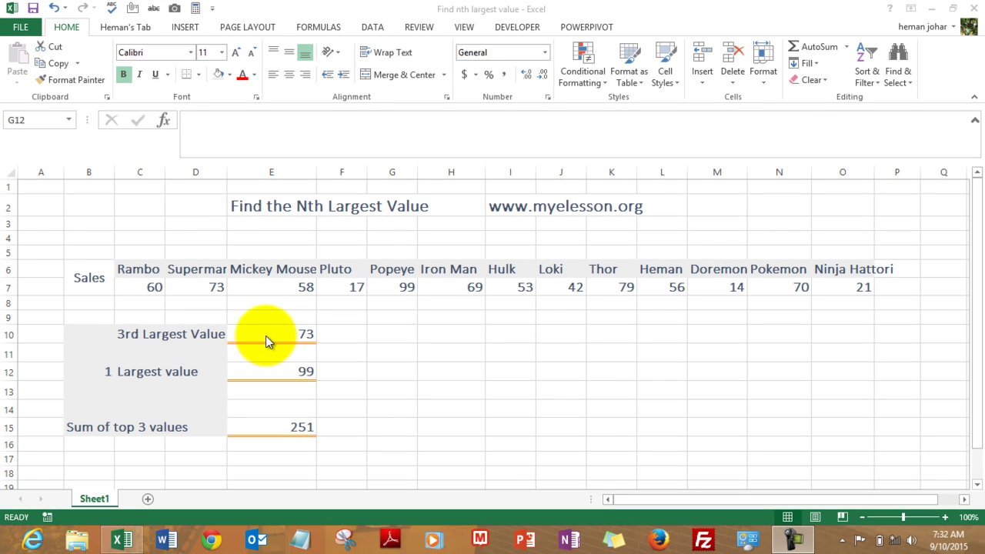
Enter =LARGE(C6:O7,3) in the 3rd Largest Value cell, returning 73
{"action": "left_click", "coordinate": [391, 371]}
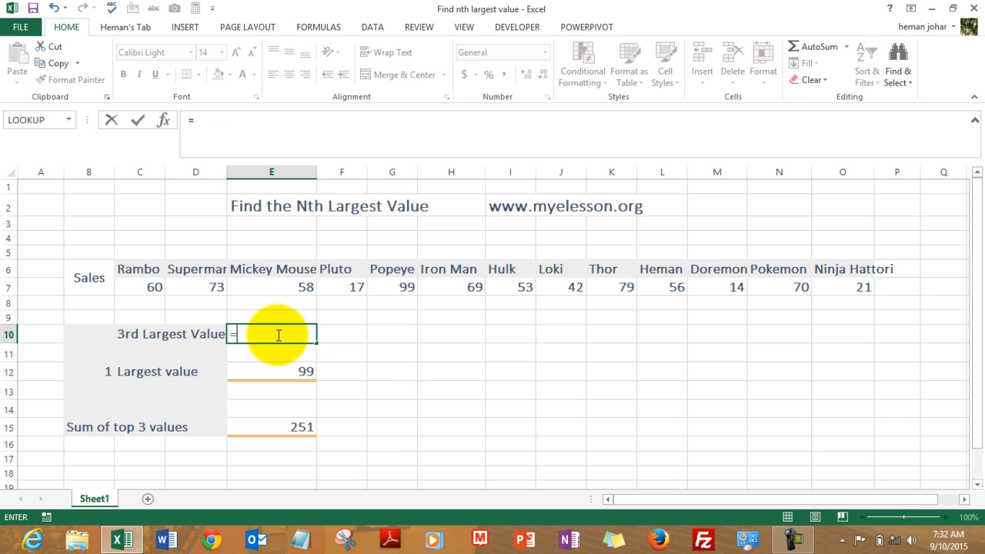
{"action": "type", "text": "=LARGE("}
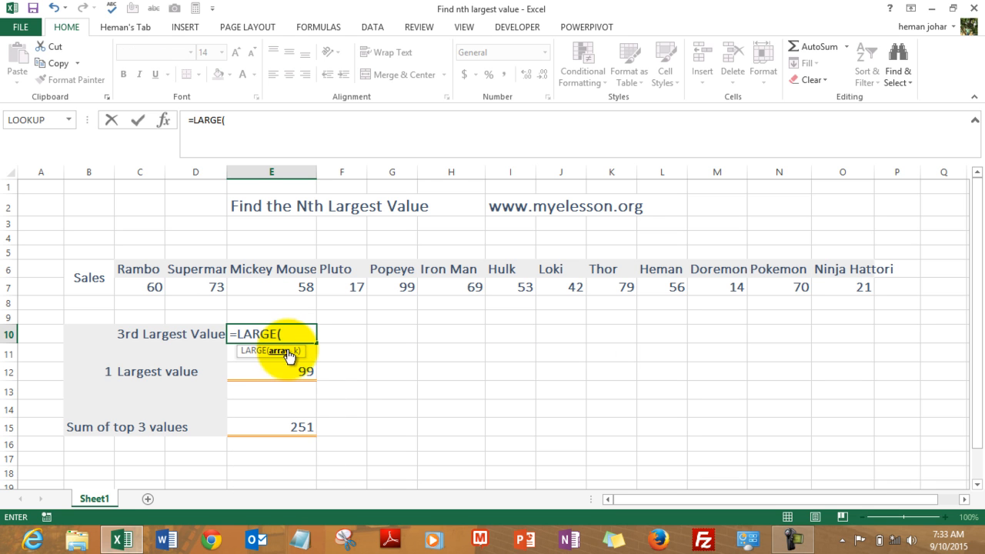
{"action": "left_click", "coordinate": [138, 277]}
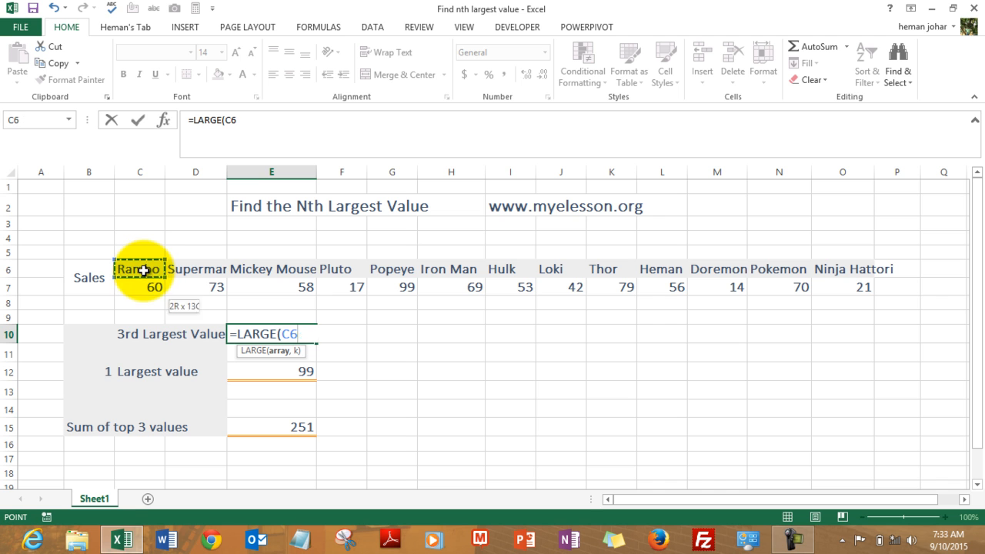
{"action": "left_click_drag", "start_coordinate": [139, 277], "coordinate": [718, 288]}
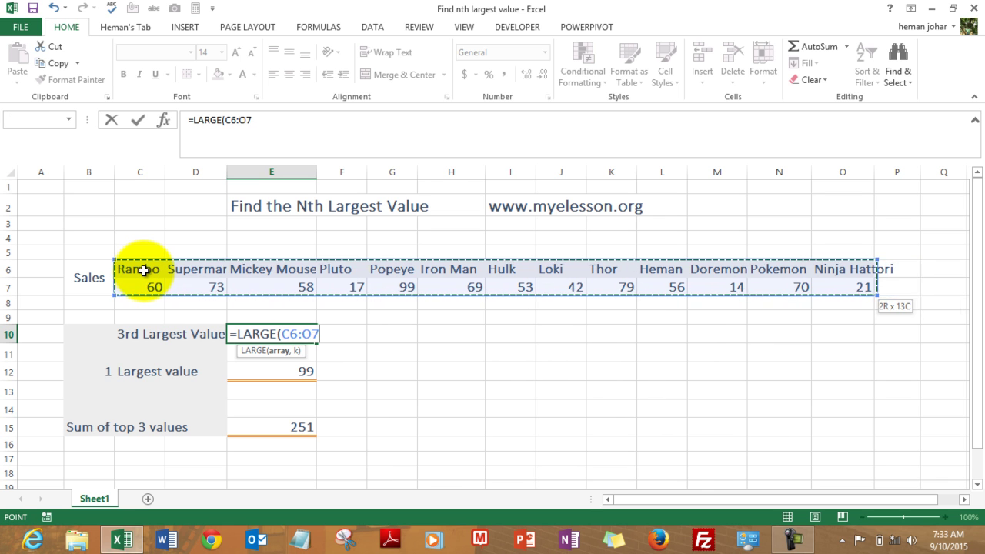
{"action": "type", "text": ","}
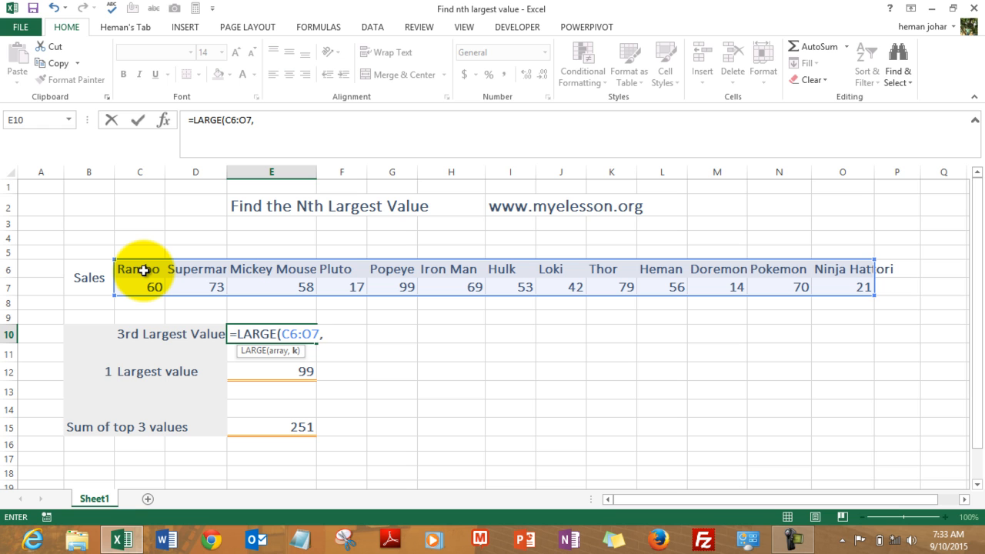
{"action": "type", "text": "3"}
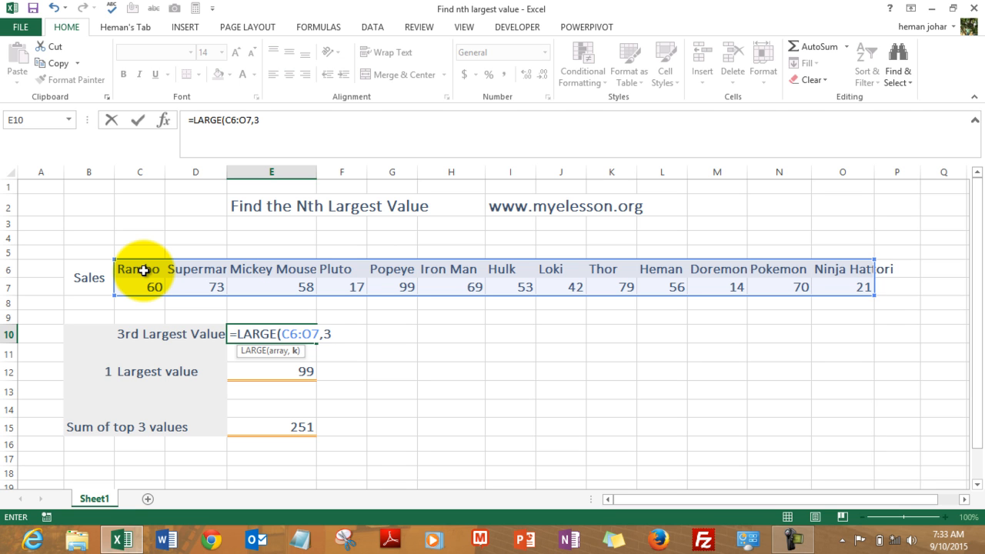
{"action": "type", "text": ")"}
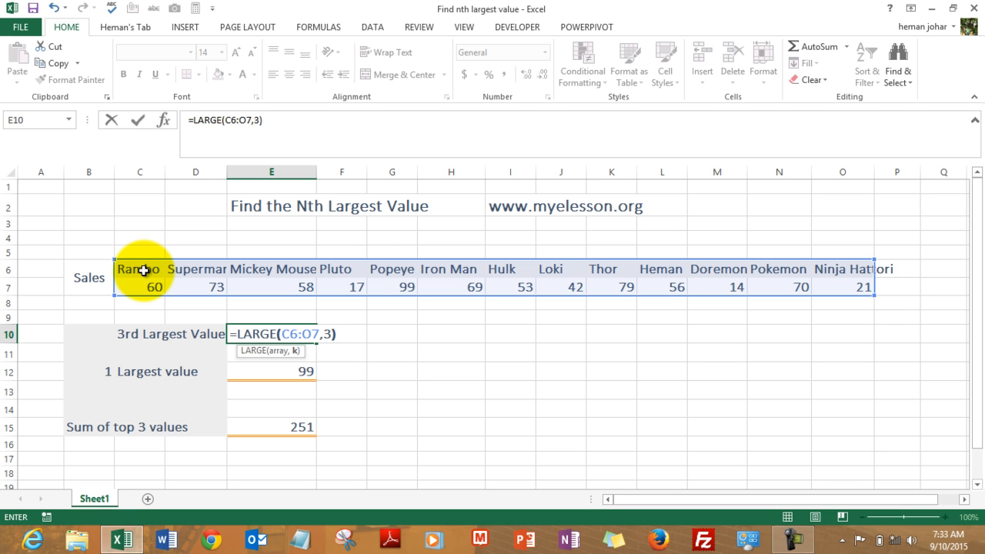
{"action": "key", "text": "Return"}
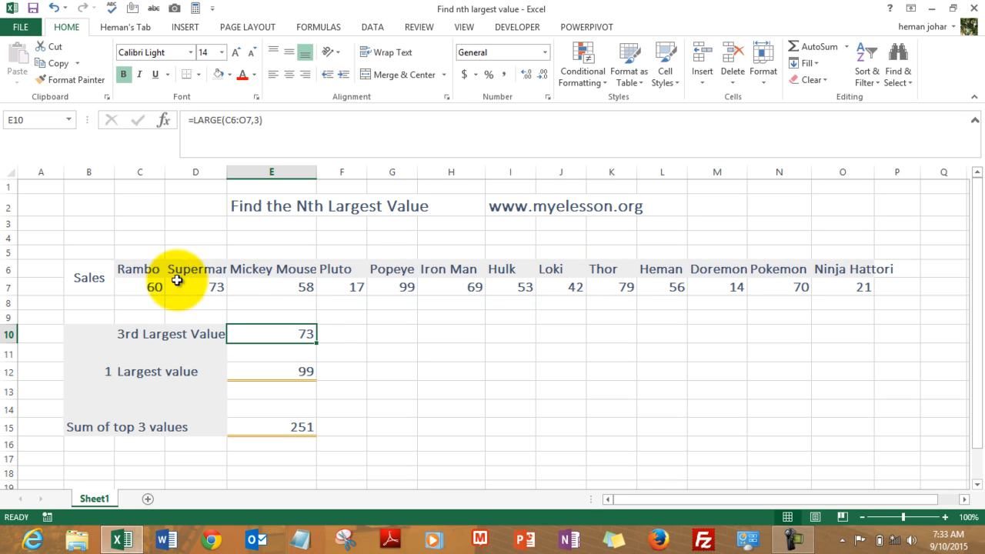
{"action": "left_click", "coordinate": [271, 351]}
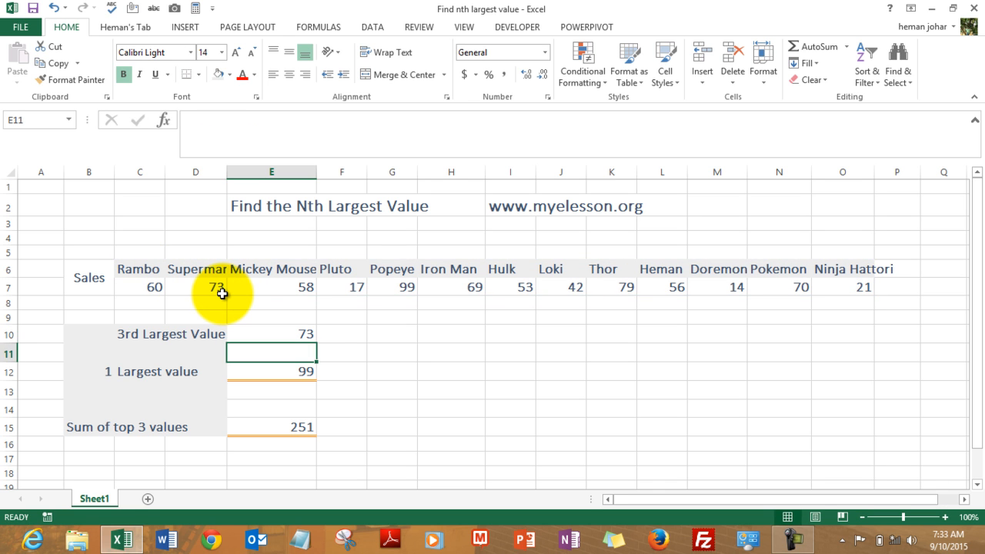
Enter =LARGE(C6:O7,B12) in E12 so the rank comes from B12, returning 99
{"action": "left_click", "coordinate": [271, 371]}
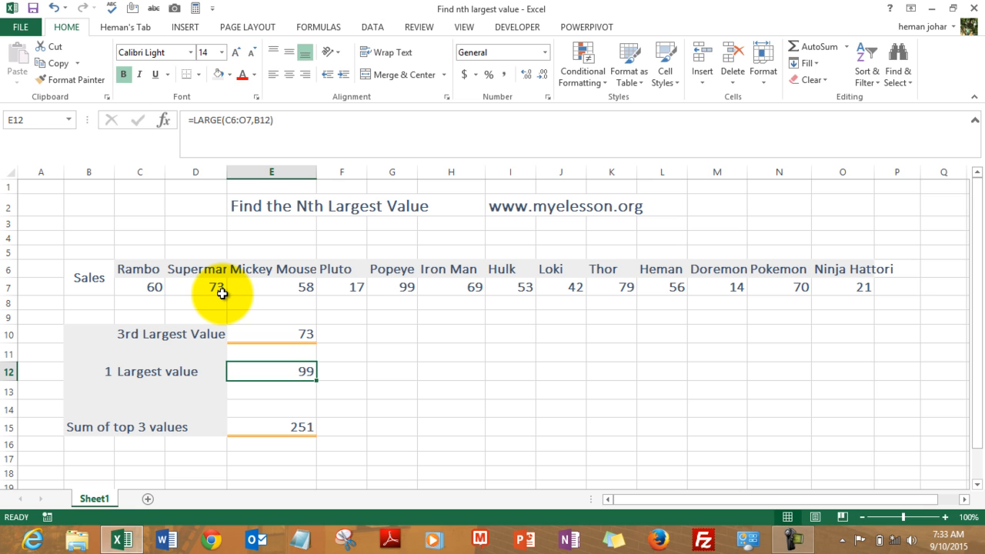
{"action": "type", "text": "="}
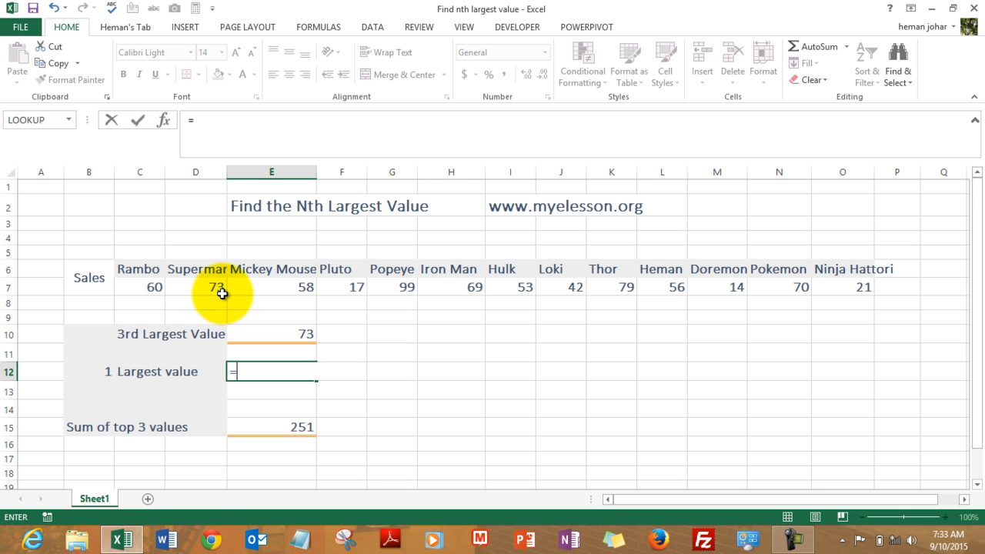
{"action": "type", "text": "=LARGE("}
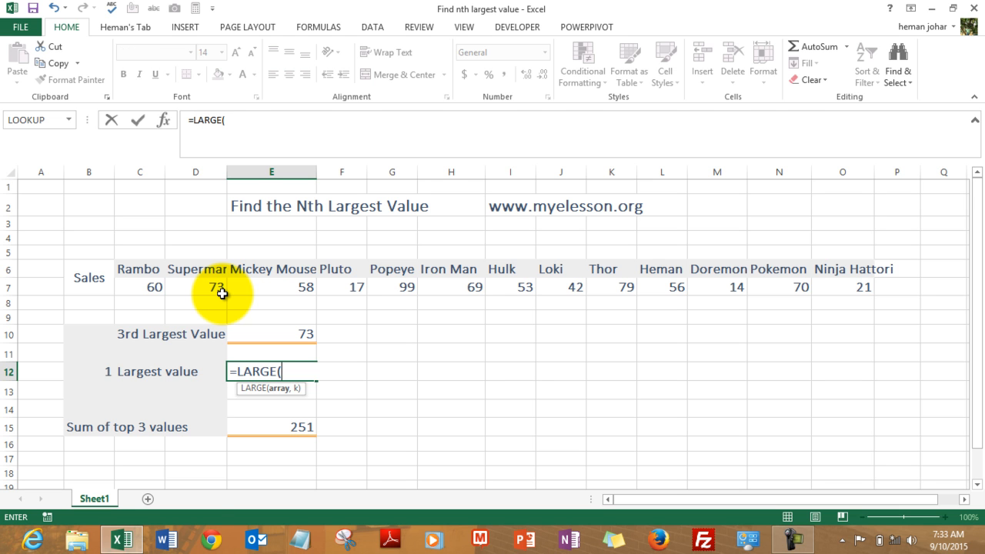
{"action": "left_click", "coordinate": [139, 268]}
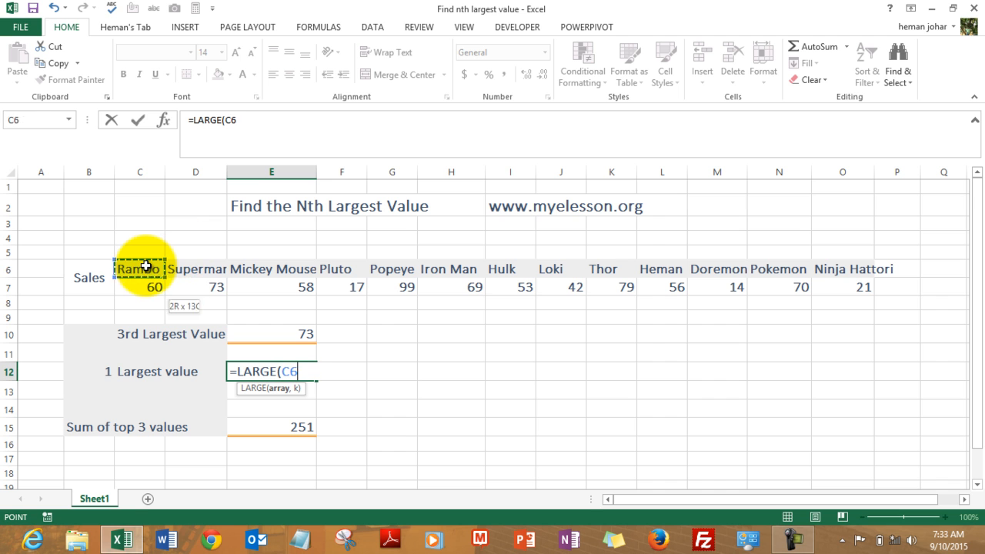
{"action": "left_click_drag", "start_coordinate": [139, 277], "coordinate": [717, 286]}
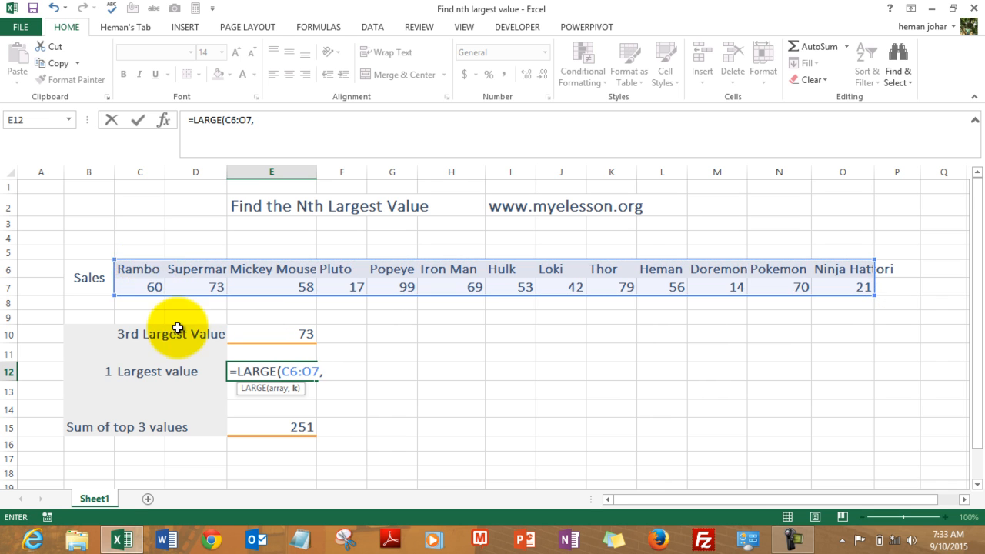
{"action": "mouse_move", "coordinate": [299, 394]}
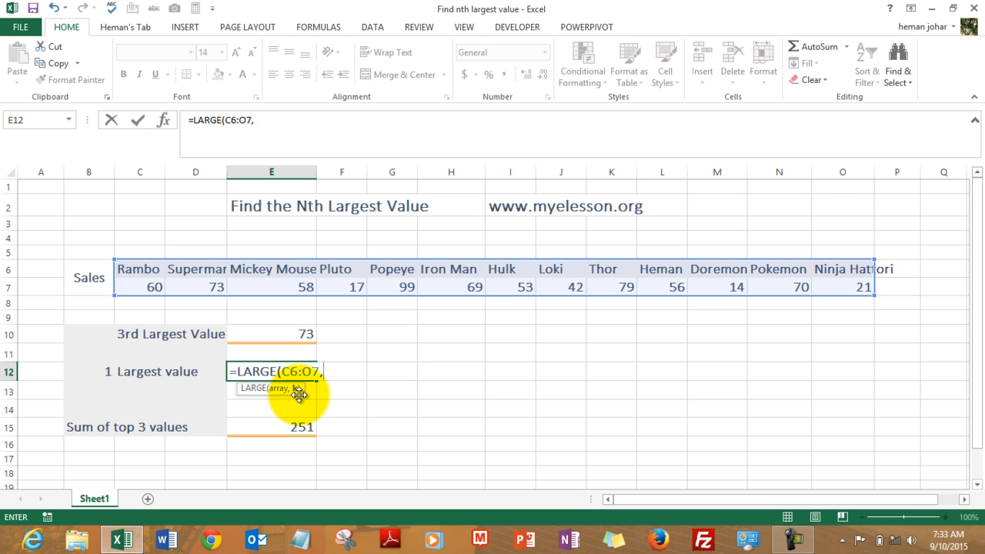
{"action": "mouse_move", "coordinate": [318, 295]}
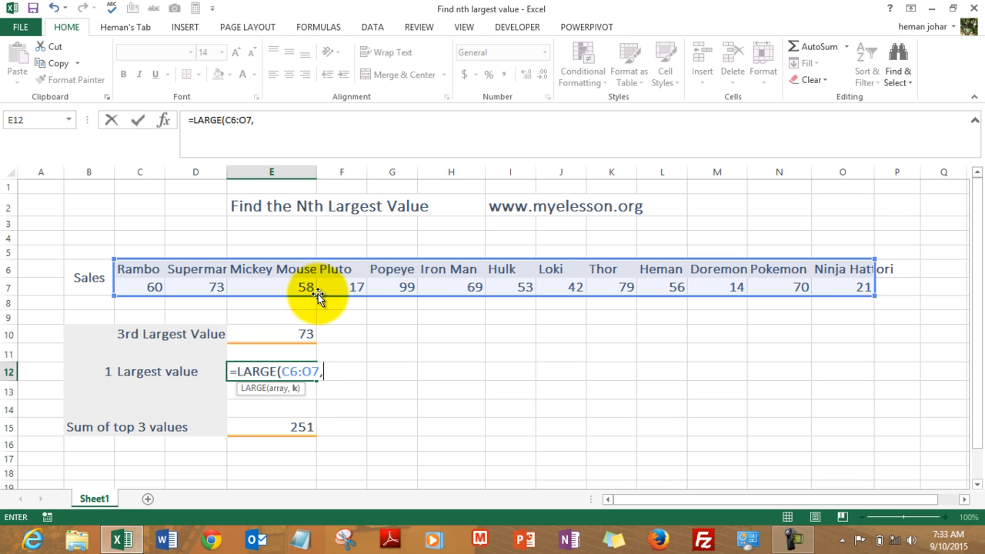
{"action": "mouse_move", "coordinate": [106, 371]}
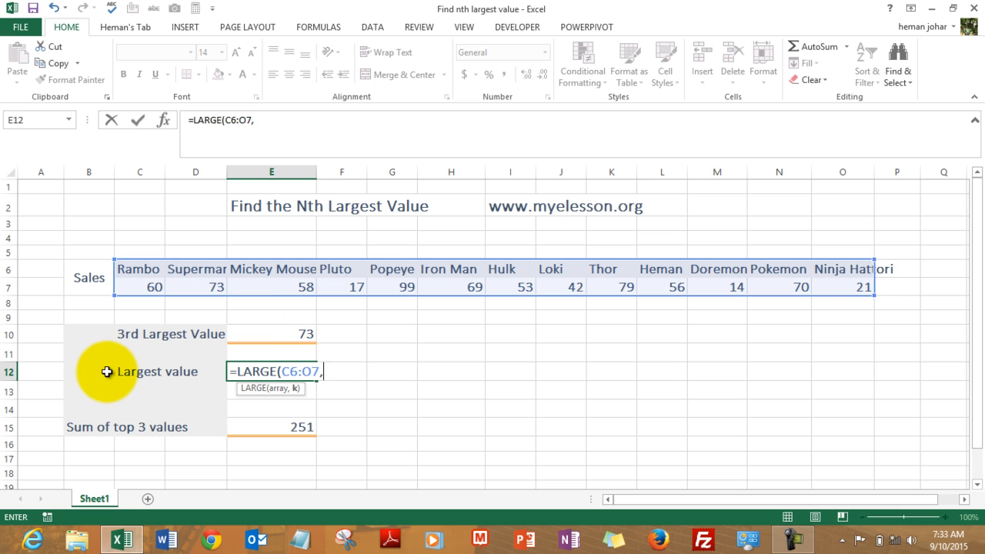
{"action": "left_click", "coordinate": [90, 371]}
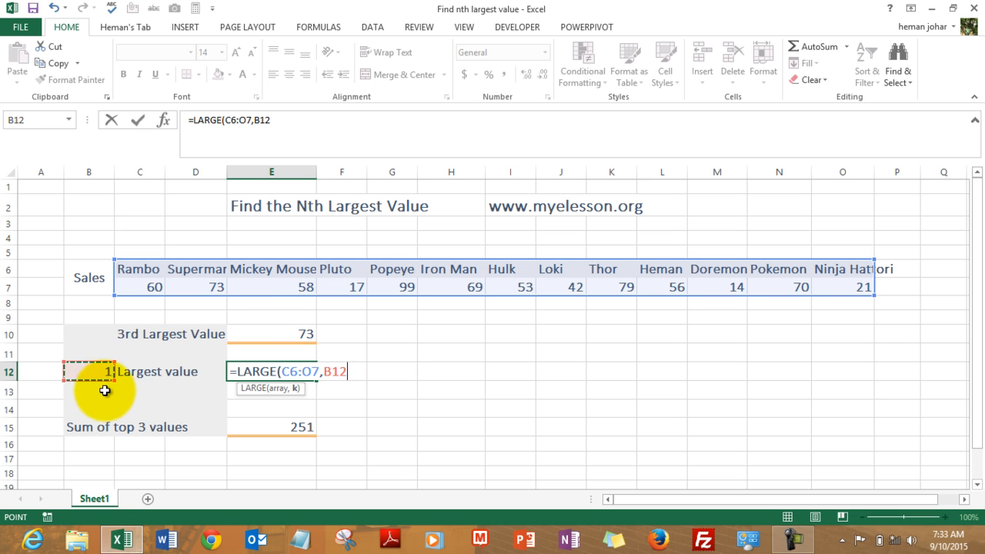
{"action": "mouse_move", "coordinate": [123, 397]}
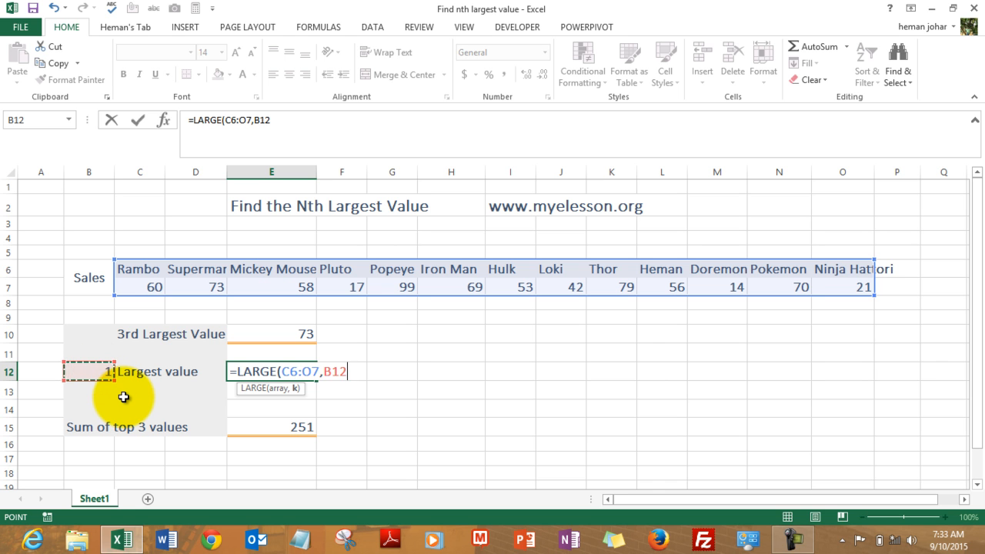
{"action": "key", "text": "Return"}
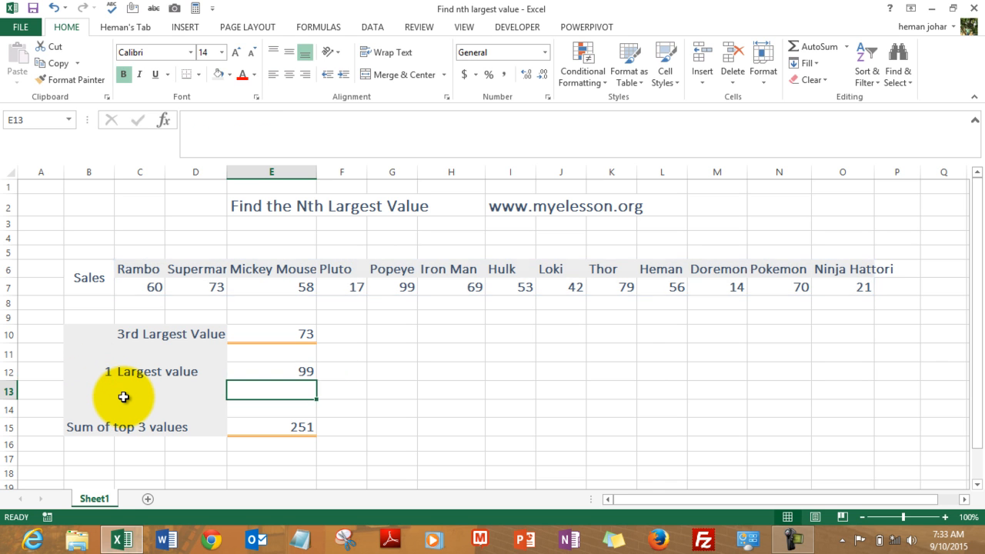
Change the rank in B12 to 8 so E12 updates to 56
{"action": "left_click", "coordinate": [271, 371]}
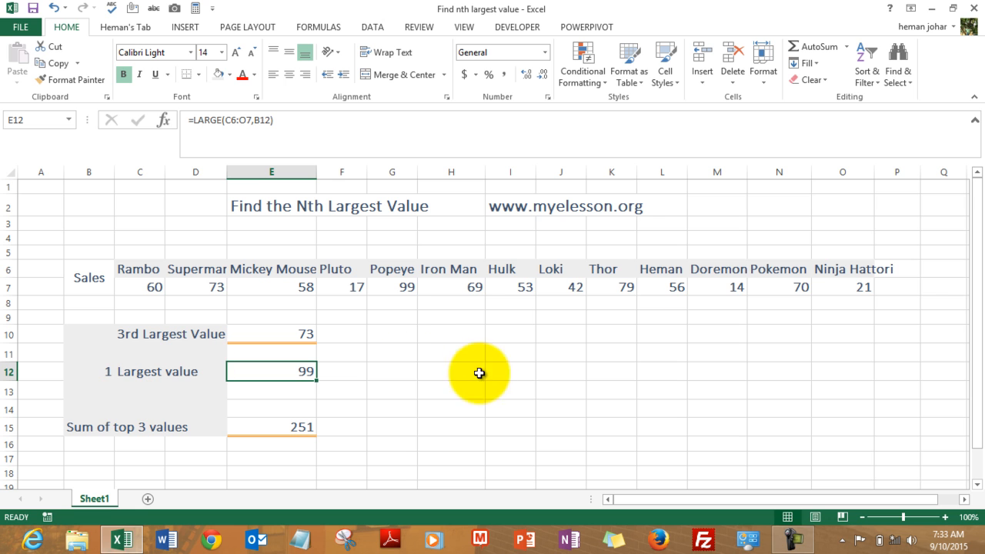
{"action": "mouse_move", "coordinate": [397, 290]}
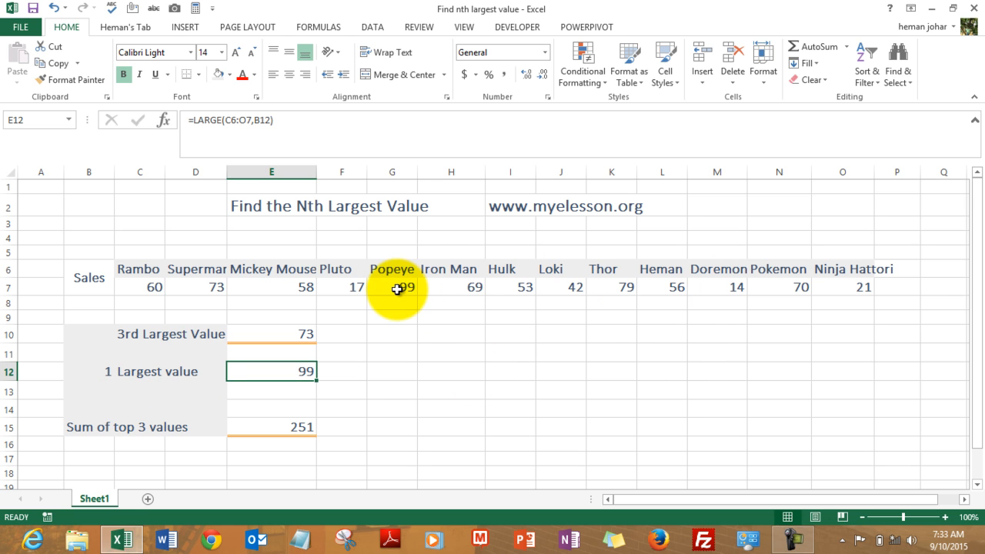
{"action": "left_click", "coordinate": [101, 371]}
{"action": "type", "text": "5"}
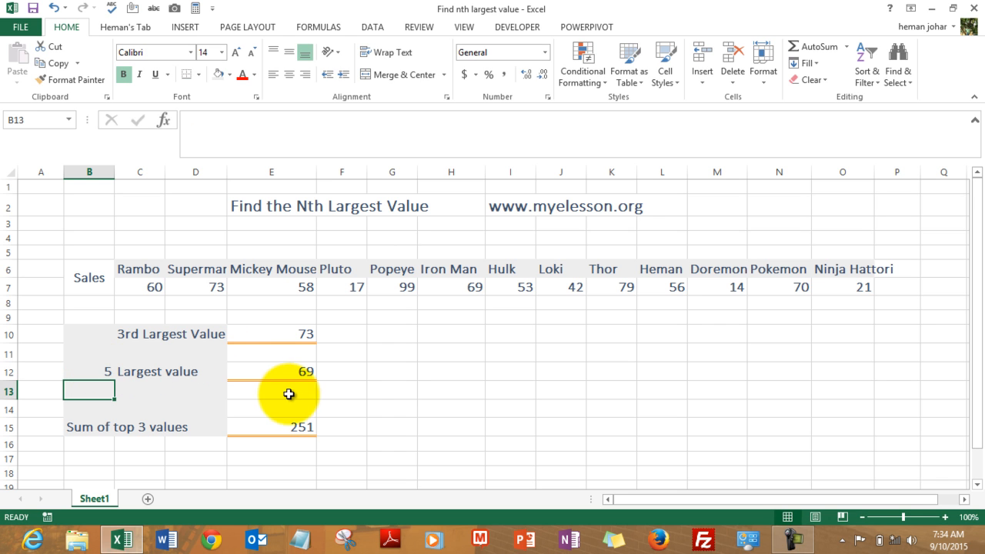
{"action": "left_click", "coordinate": [89, 371]}
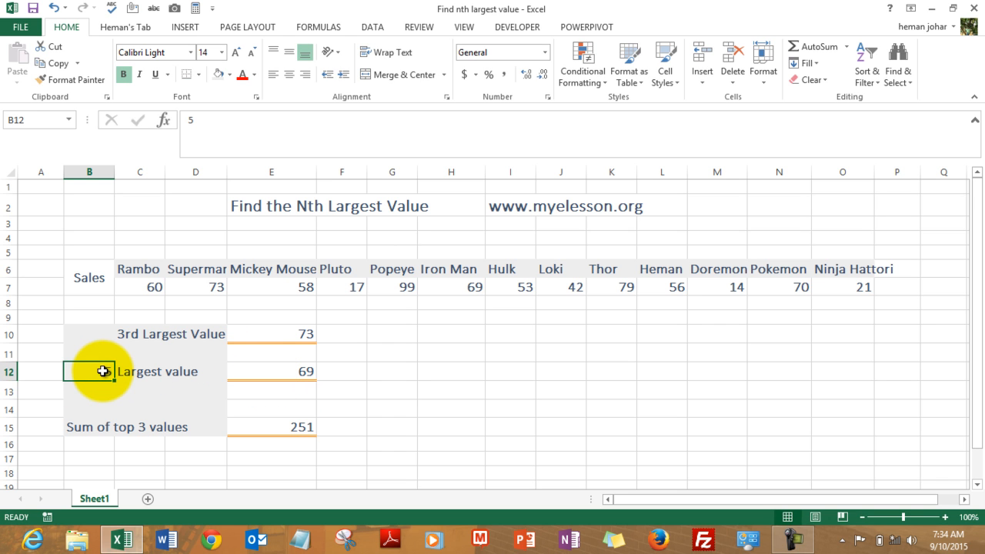
{"action": "type", "text": "8"}
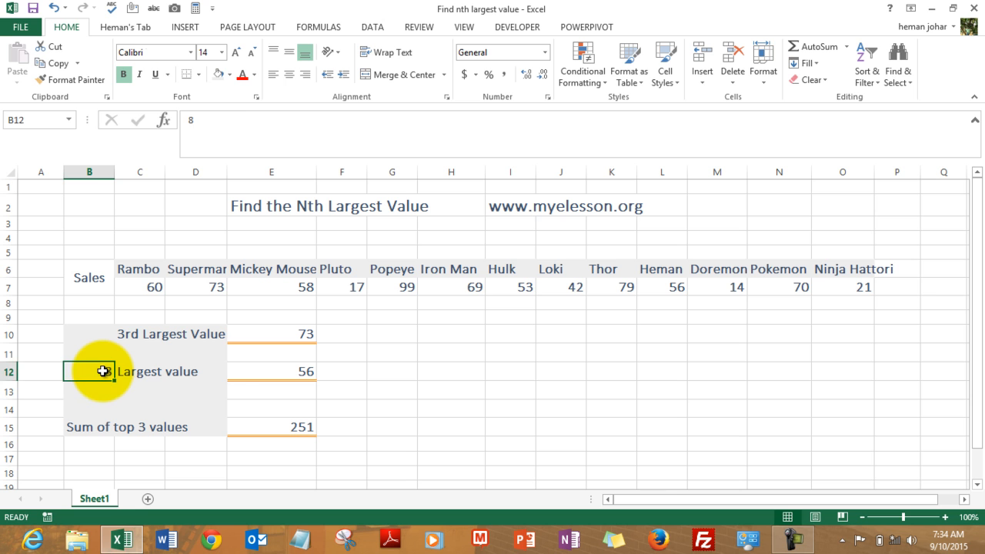
{"action": "left_click", "coordinate": [138, 371]}
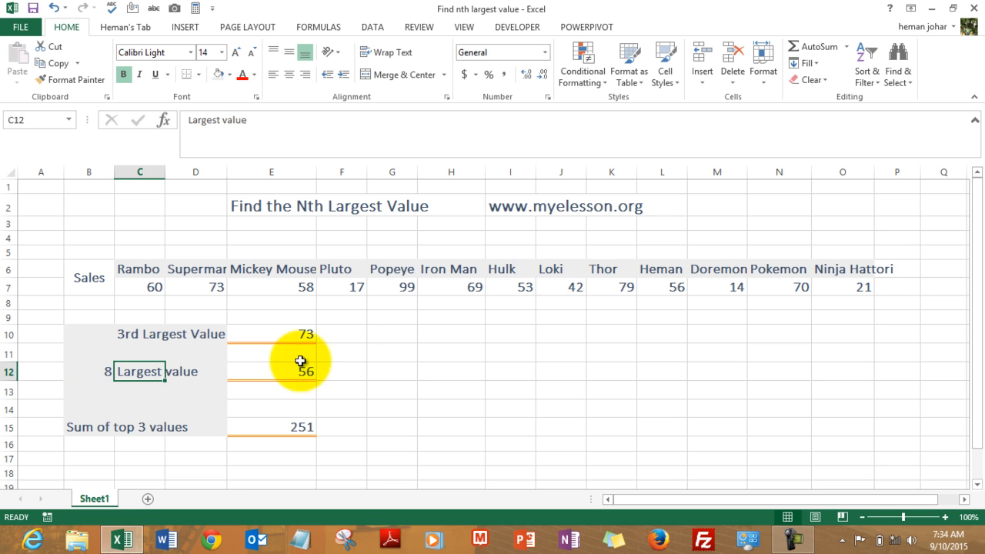
{"action": "left_click", "coordinate": [271, 371]}
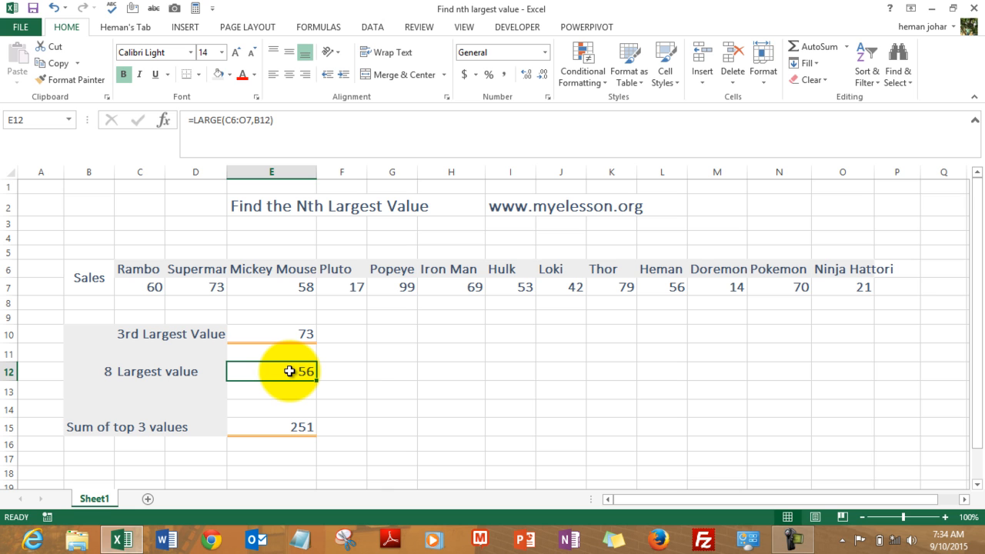
{"action": "mouse_move", "coordinate": [87, 428]}
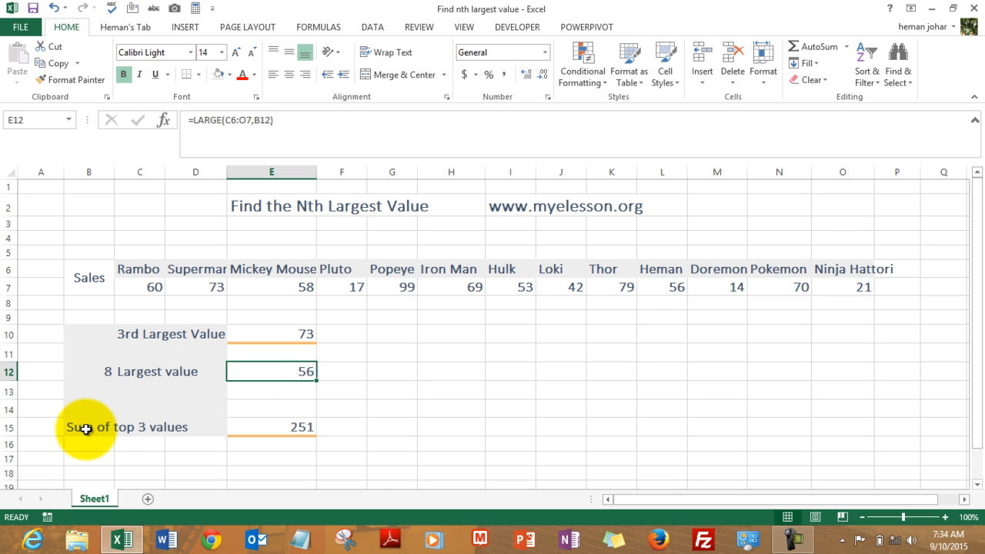
{"action": "left_click", "coordinate": [89, 428]}
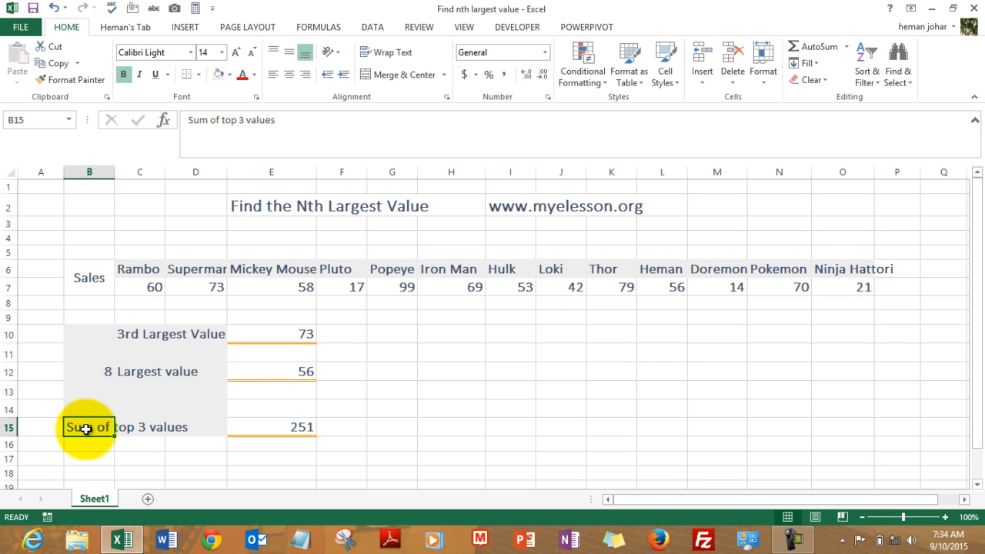
{"action": "mouse_move", "coordinate": [148, 447]}
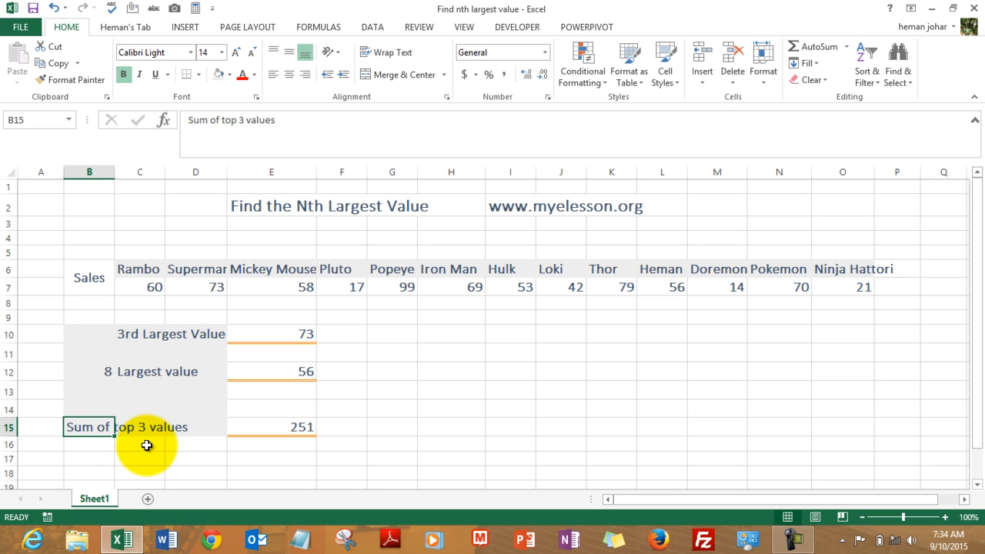
{"action": "mouse_move", "coordinate": [185, 427]}
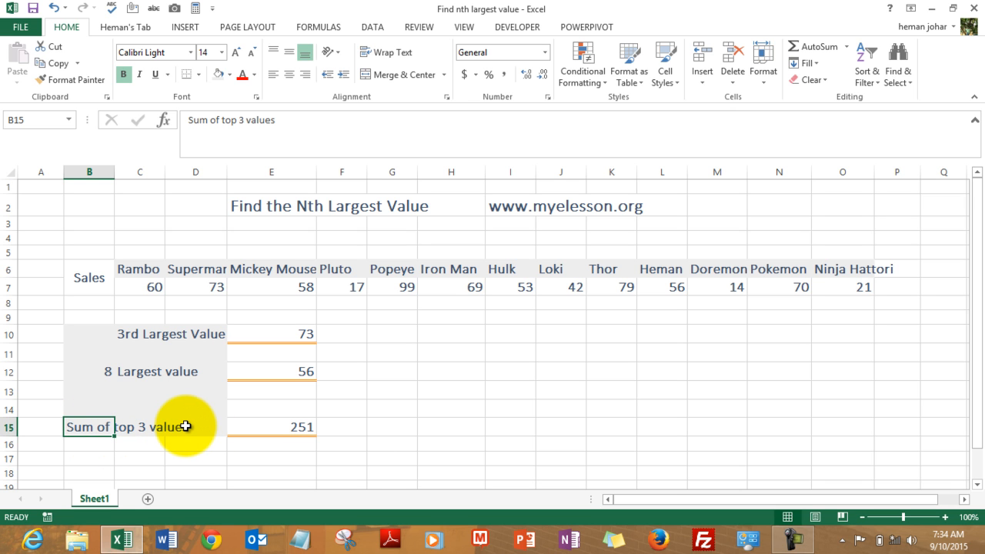
{"action": "left_click", "coordinate": [271, 427]}
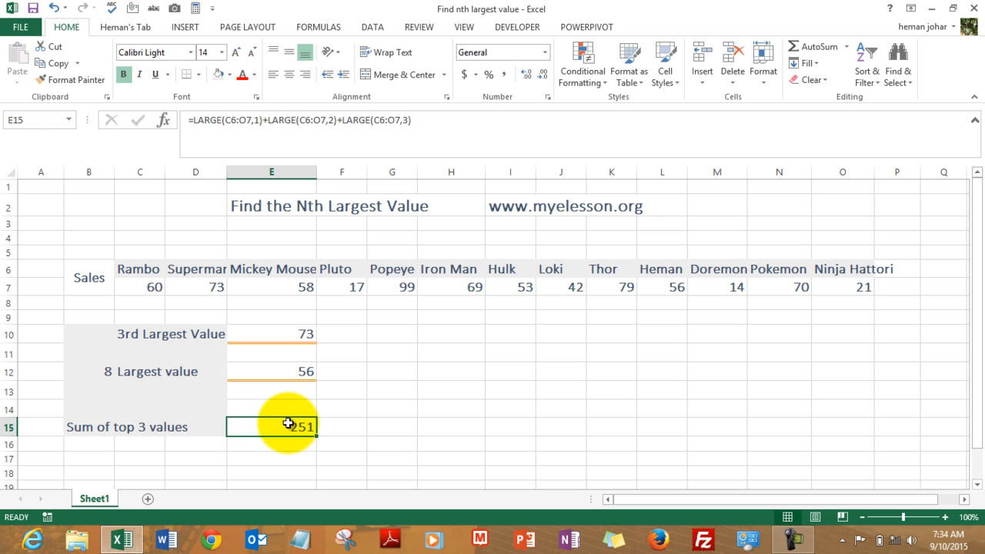
{"action": "double_click", "coordinate": [271, 426]}
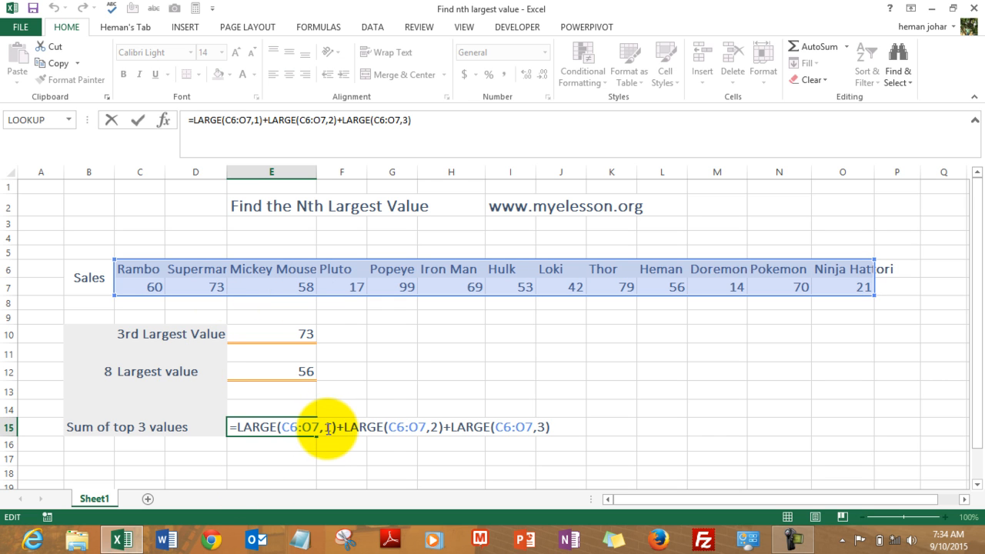
{"action": "mouse_move", "coordinate": [357, 431]}
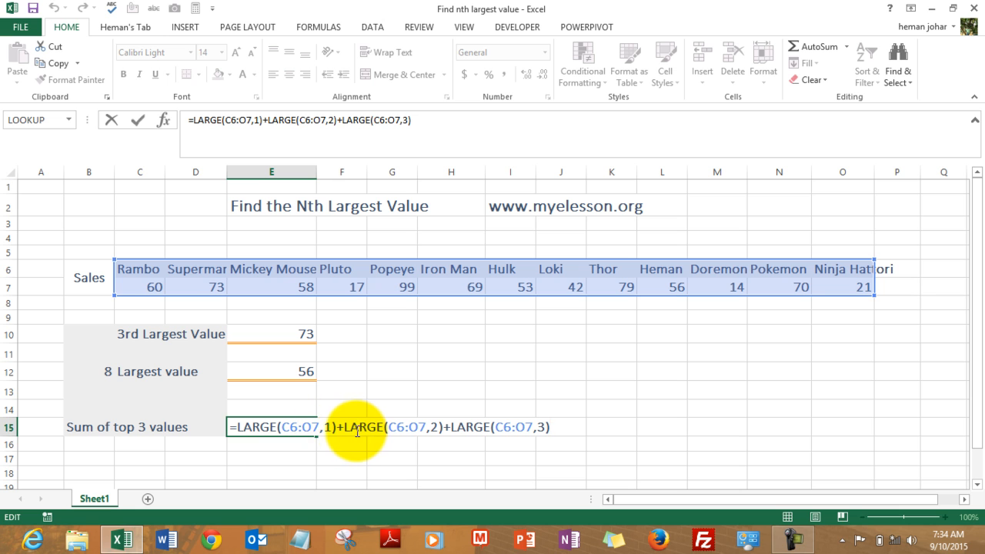
{"action": "mouse_move", "coordinate": [383, 423]}
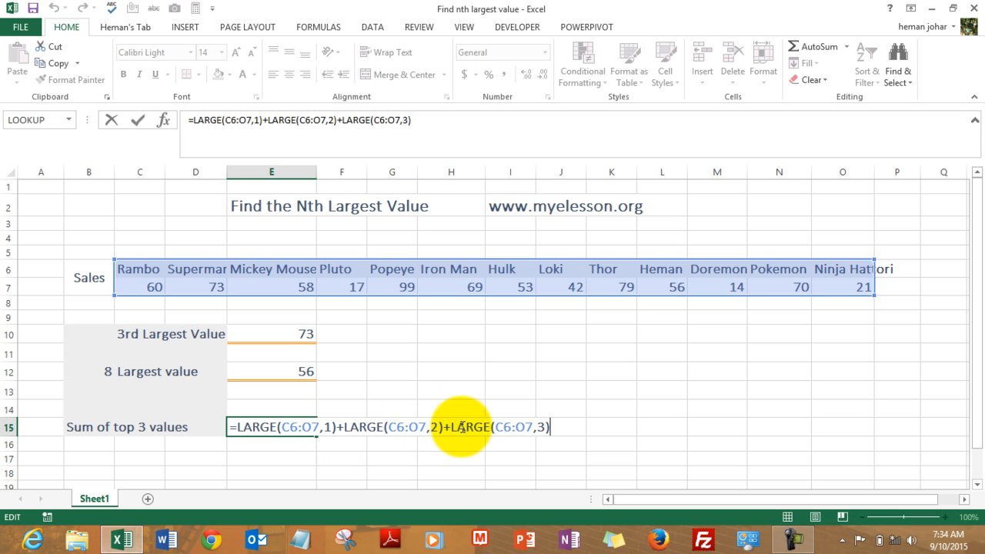
{"action": "mouse_move", "coordinate": [539, 428]}
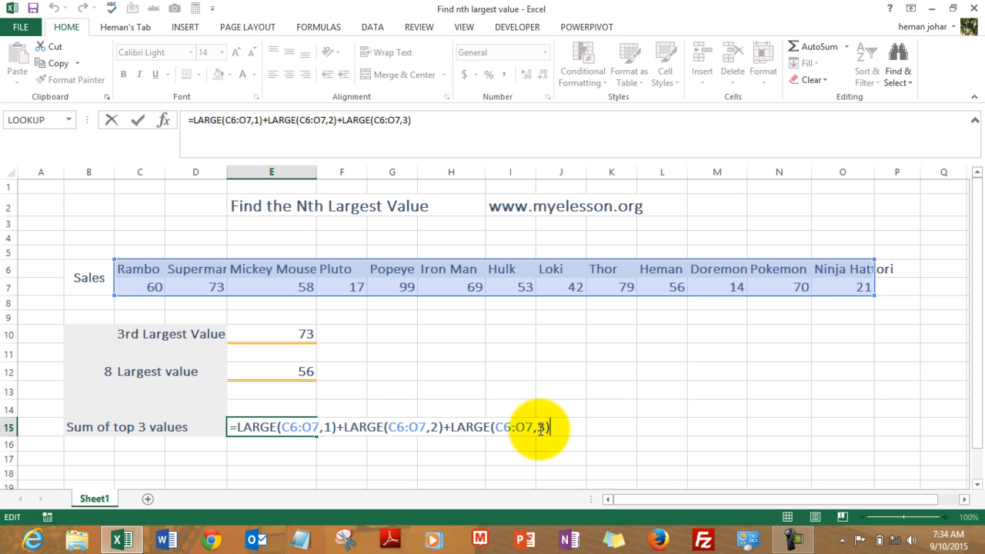
{"action": "key", "text": "Return"}
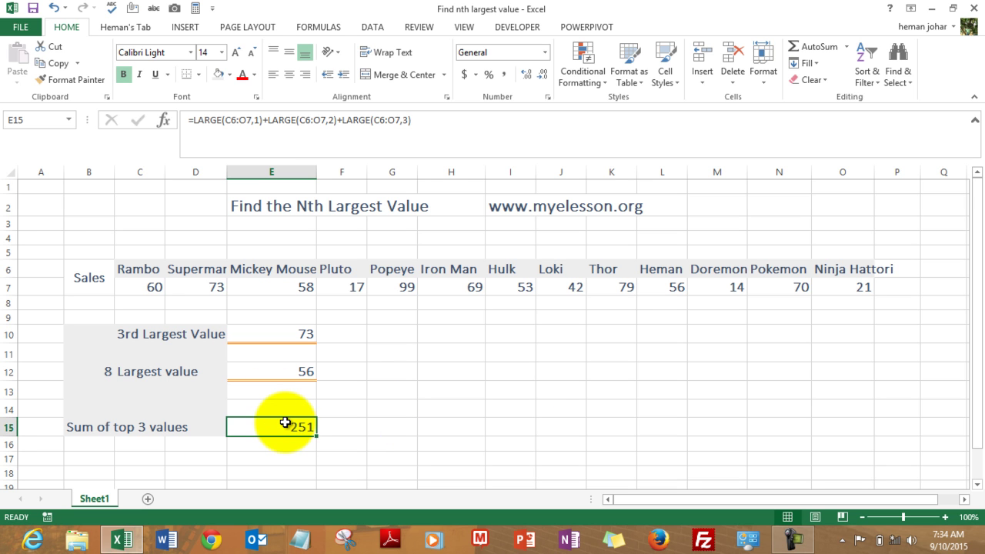
{"action": "mouse_move", "coordinate": [570, 214]}
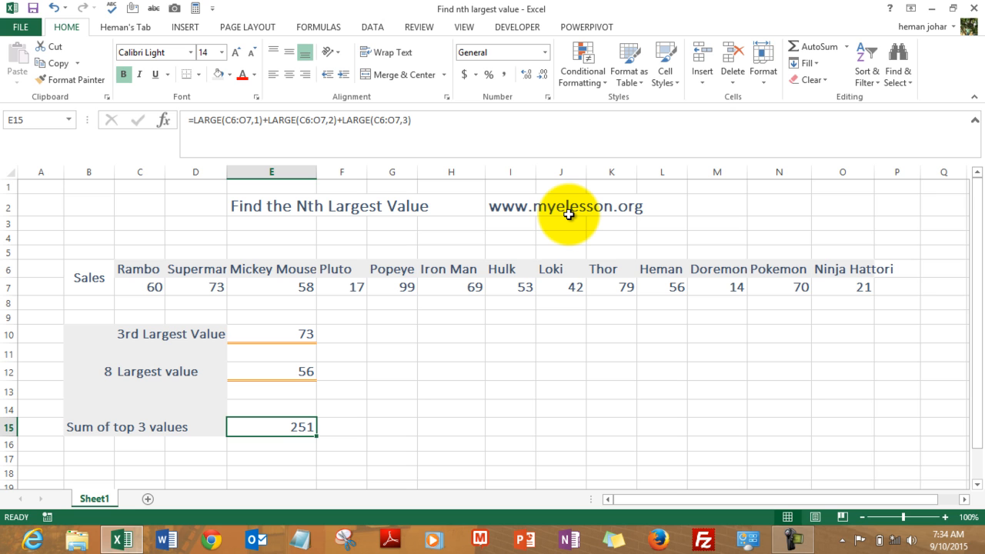
{"action": "mouse_move", "coordinate": [461, 366]}
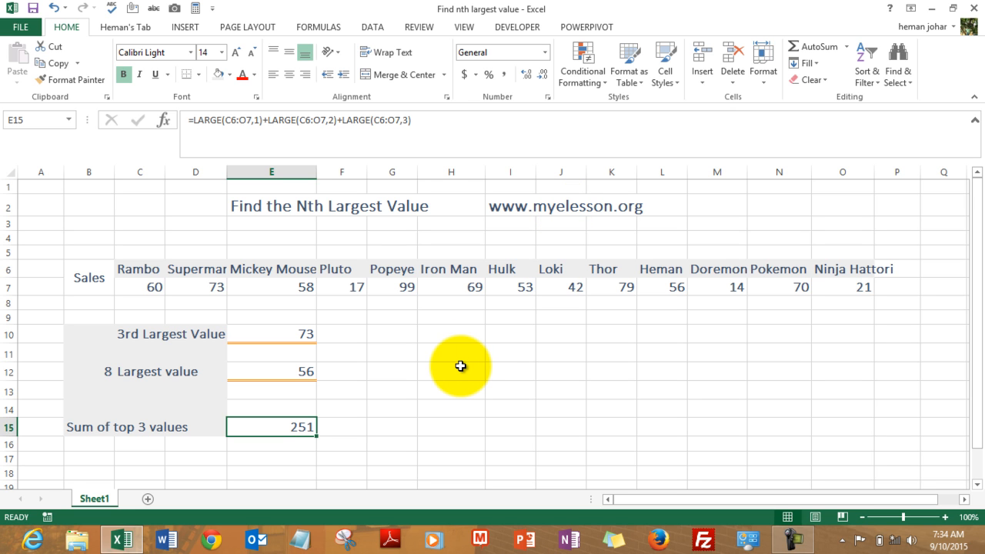